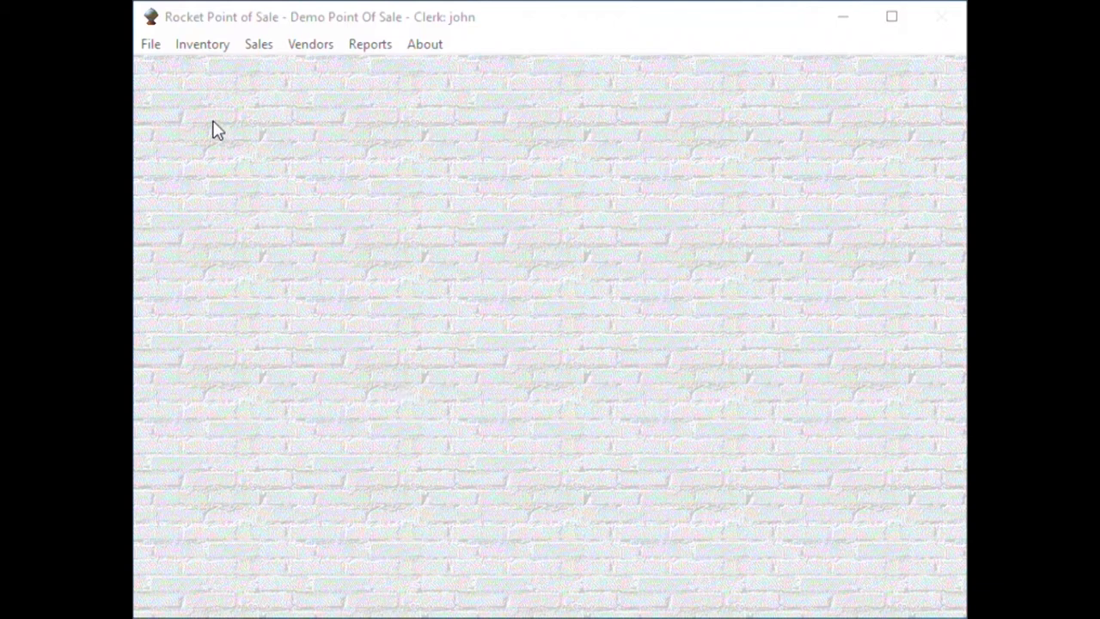
mouse_move(172, 89)
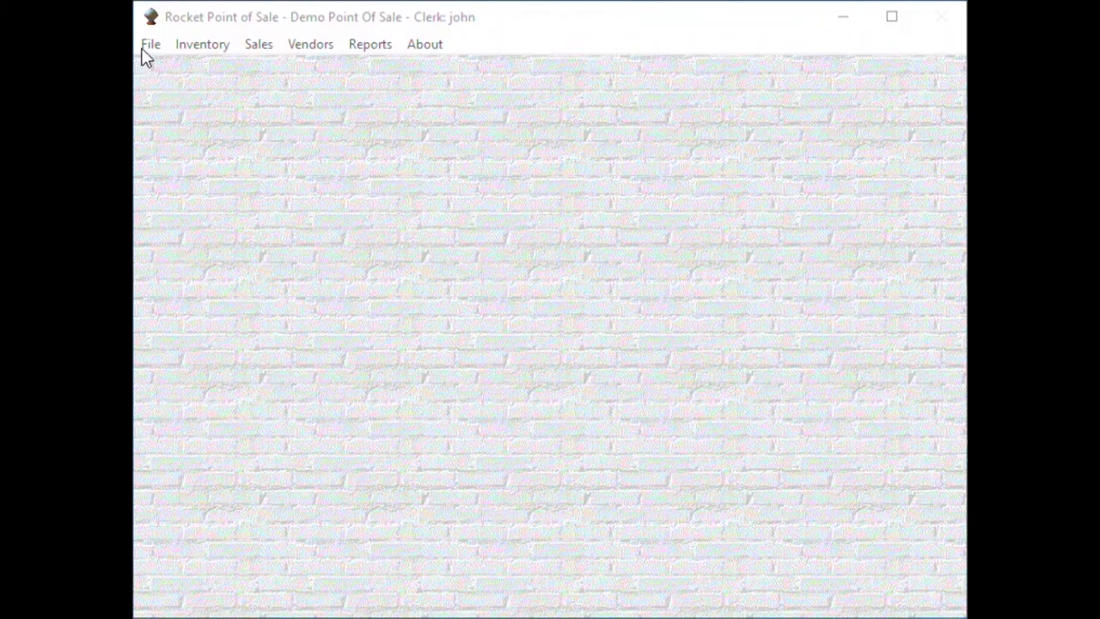
- Go to File > System Defaults and switch to the Misc. Options tab for station POS1
left_click(151, 43)
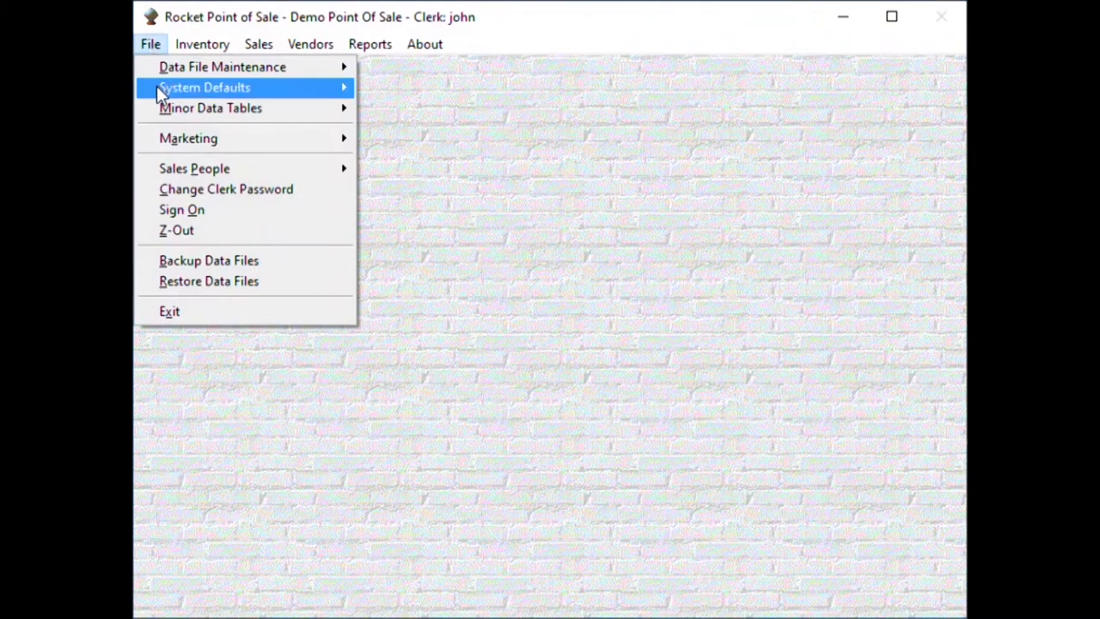
left_click(207, 86)
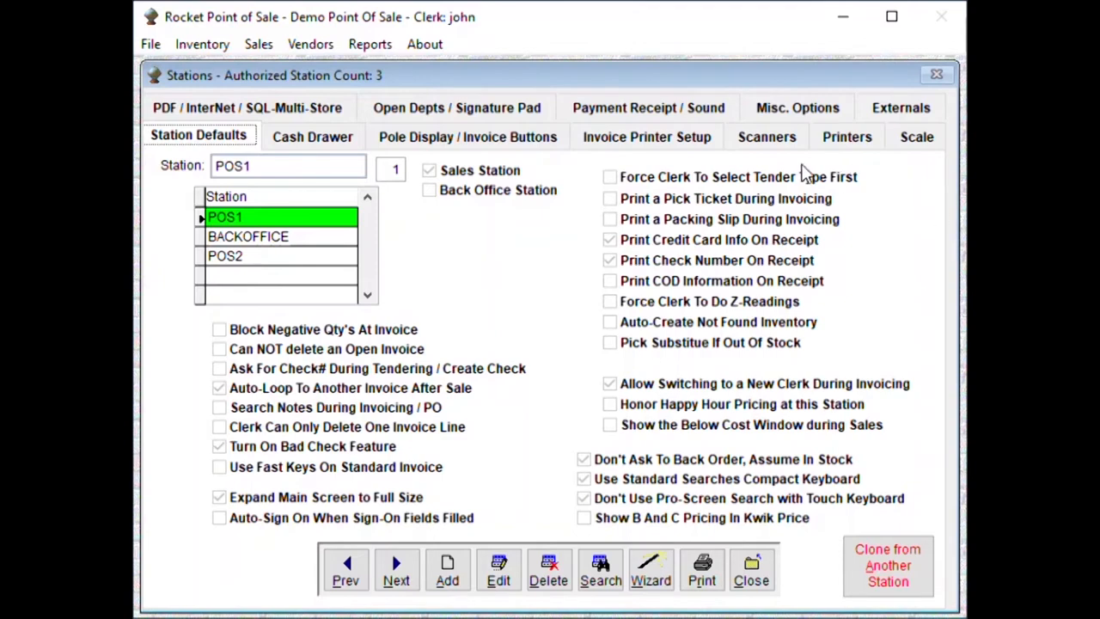
left_click(797, 107)
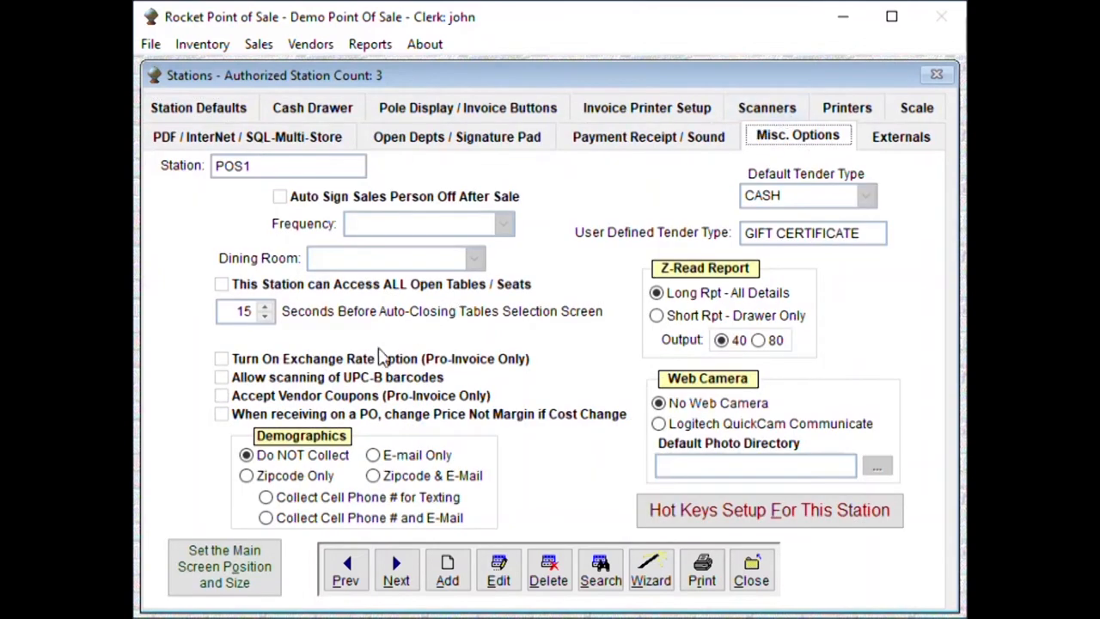
mouse_move(214, 578)
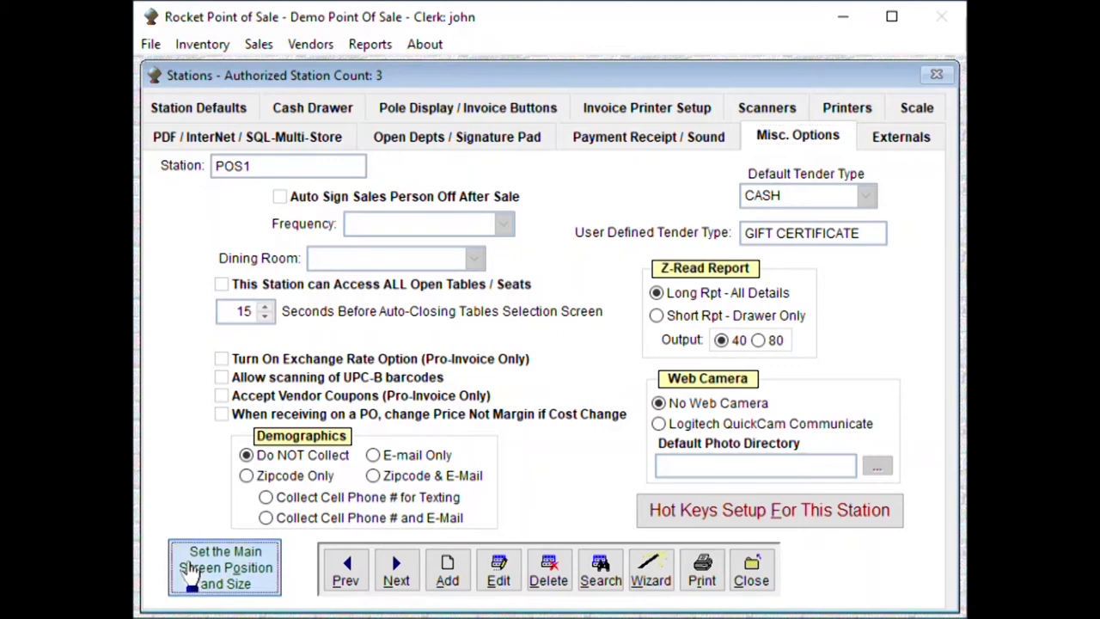
- Bring up the main screen position and size chooser for station POS1
left_click(223, 567)
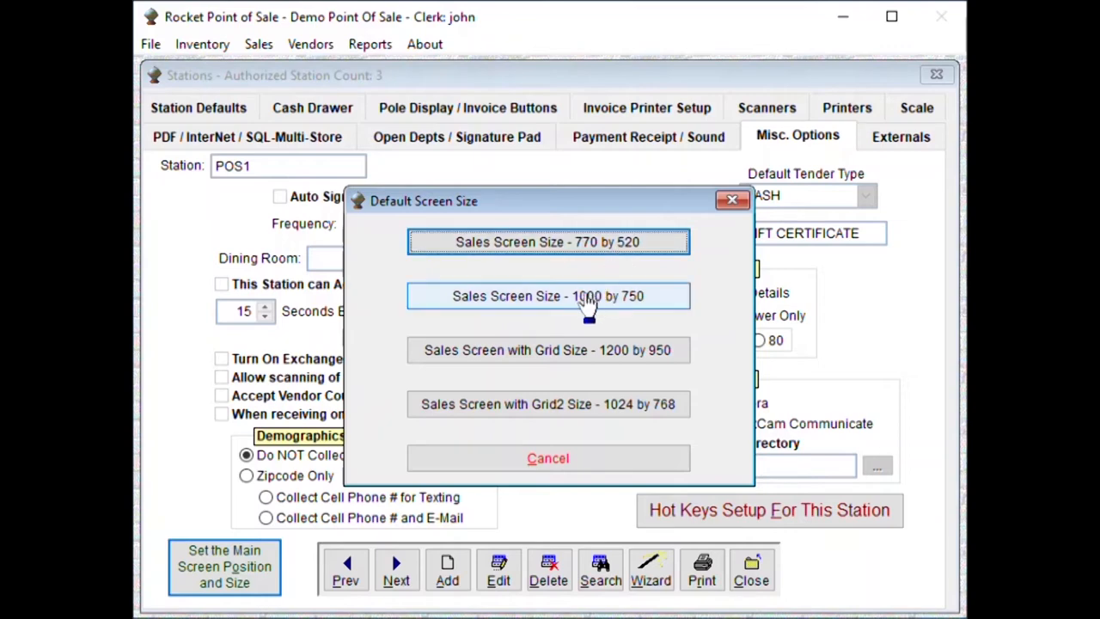
mouse_move(539, 307)
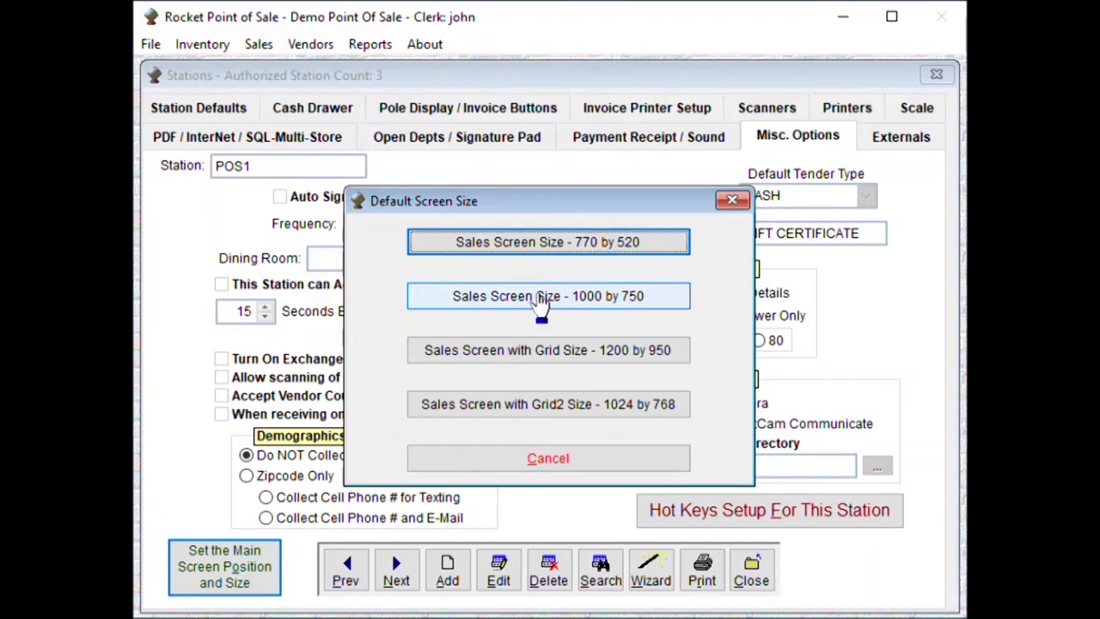
mouse_move(519, 364)
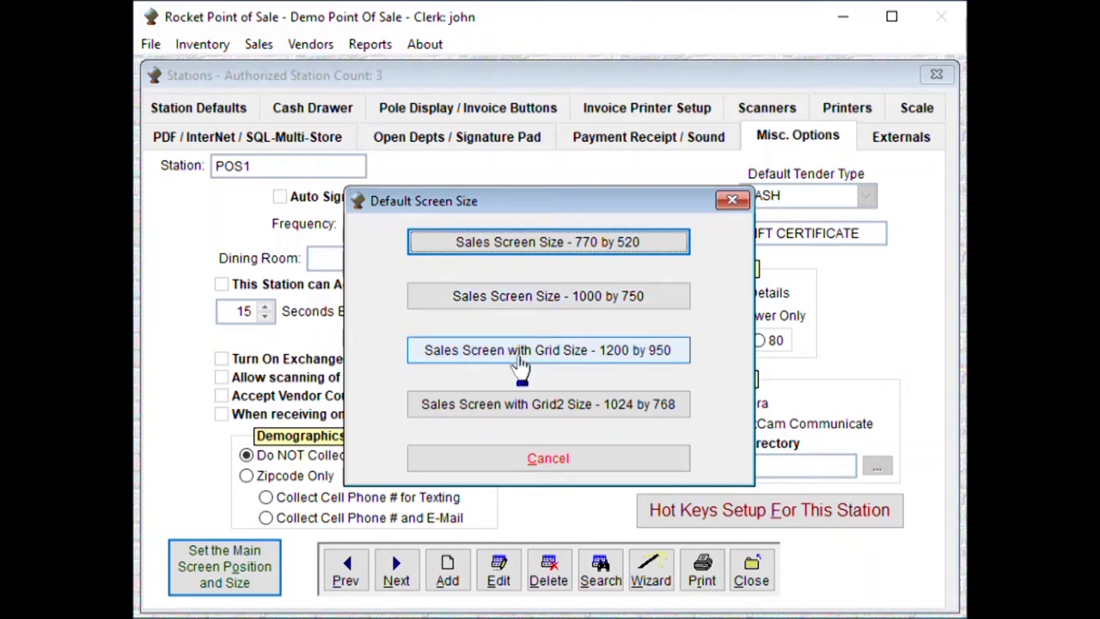
mouse_move(519, 405)
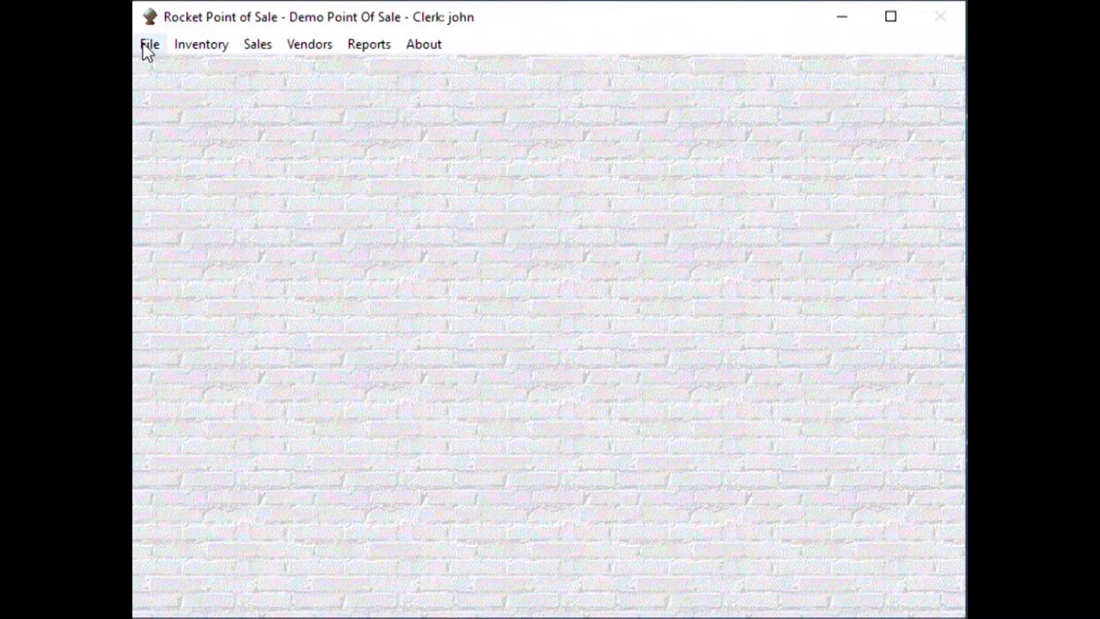
mouse_move(268, 52)
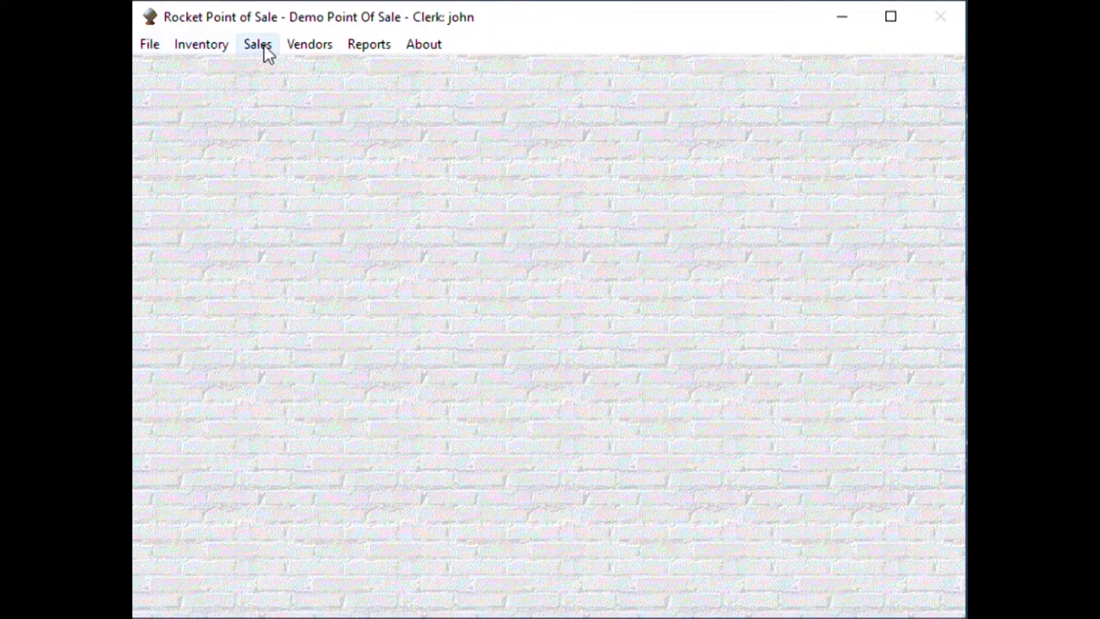
left_click(258, 45)
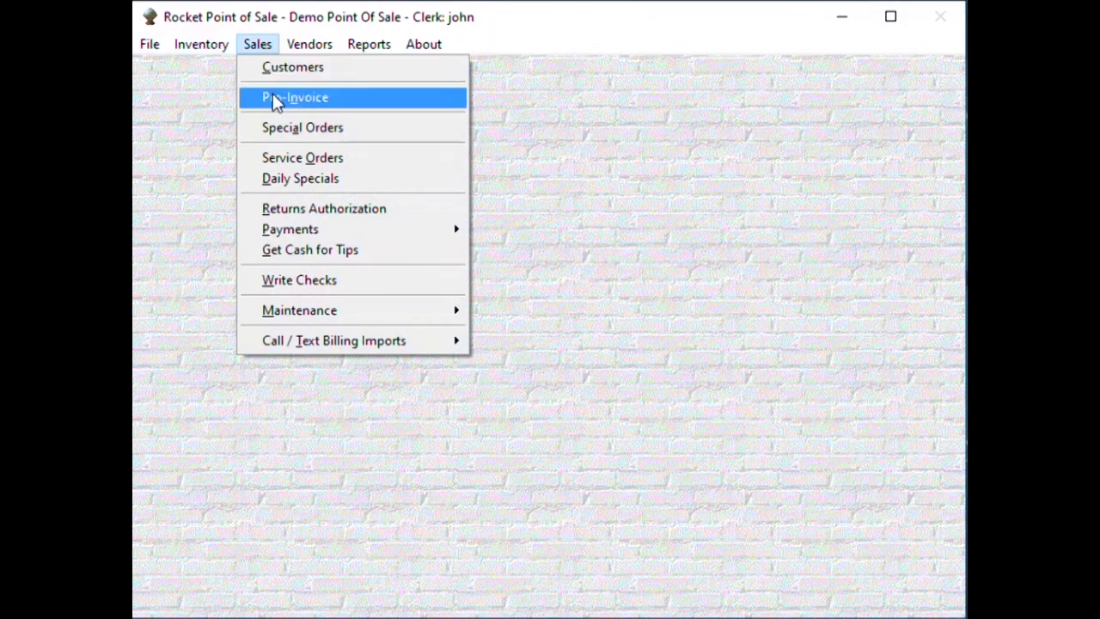
left_click(295, 96)
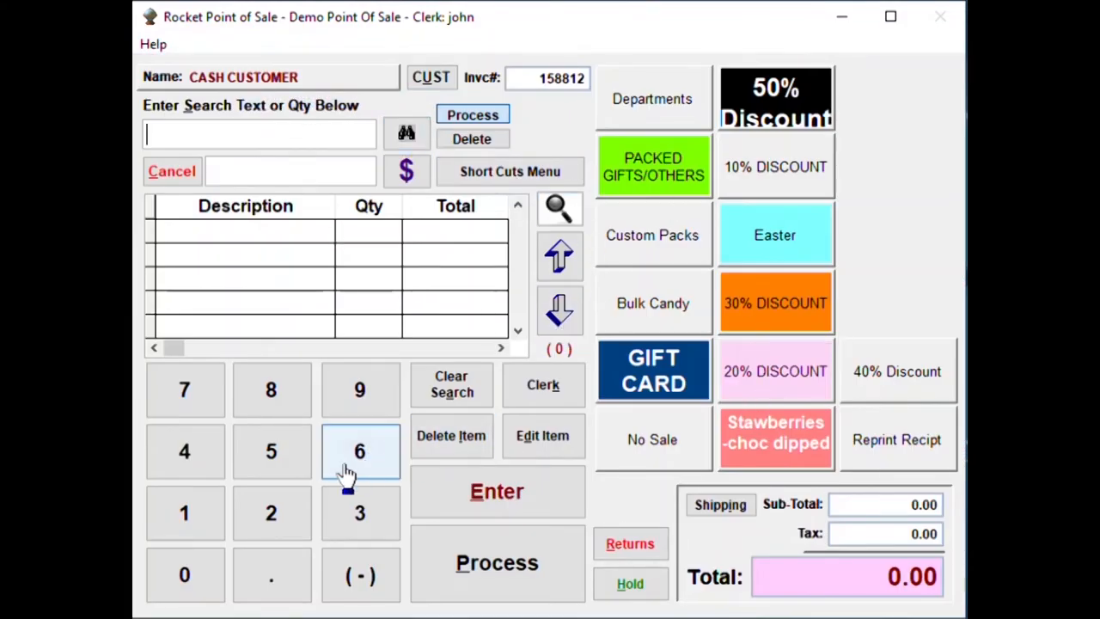
mouse_move(669, 439)
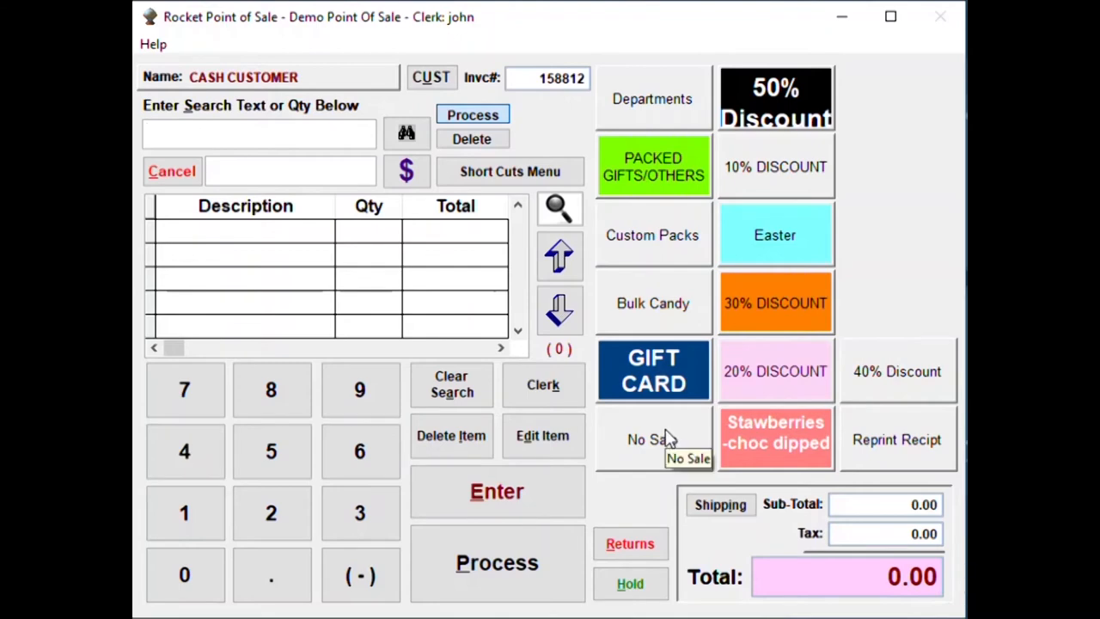
mouse_move(842, 426)
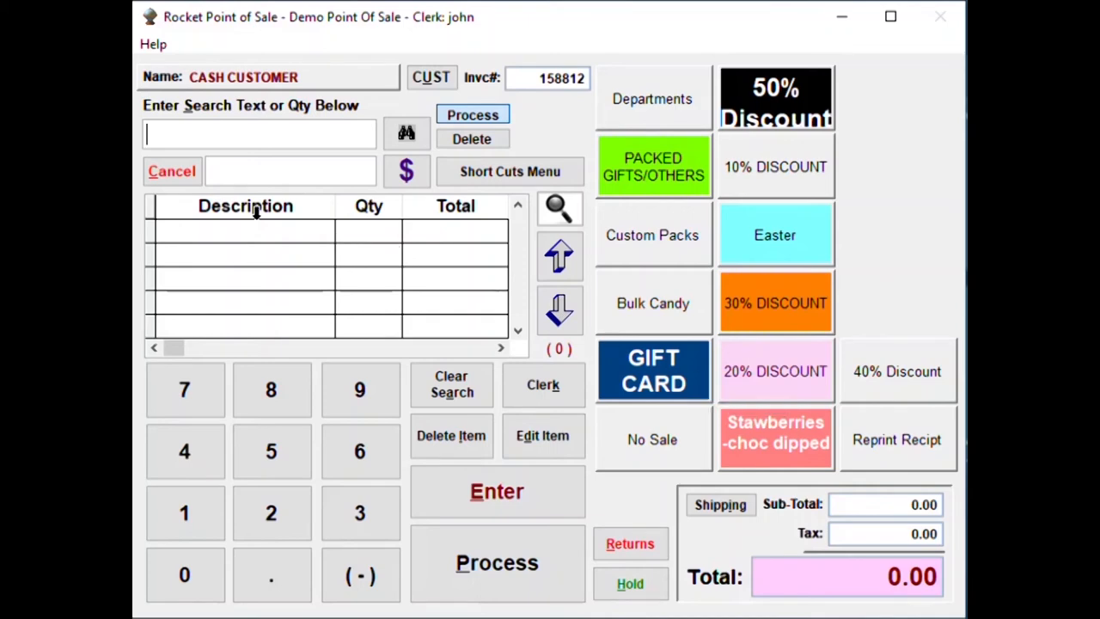
mouse_move(172, 177)
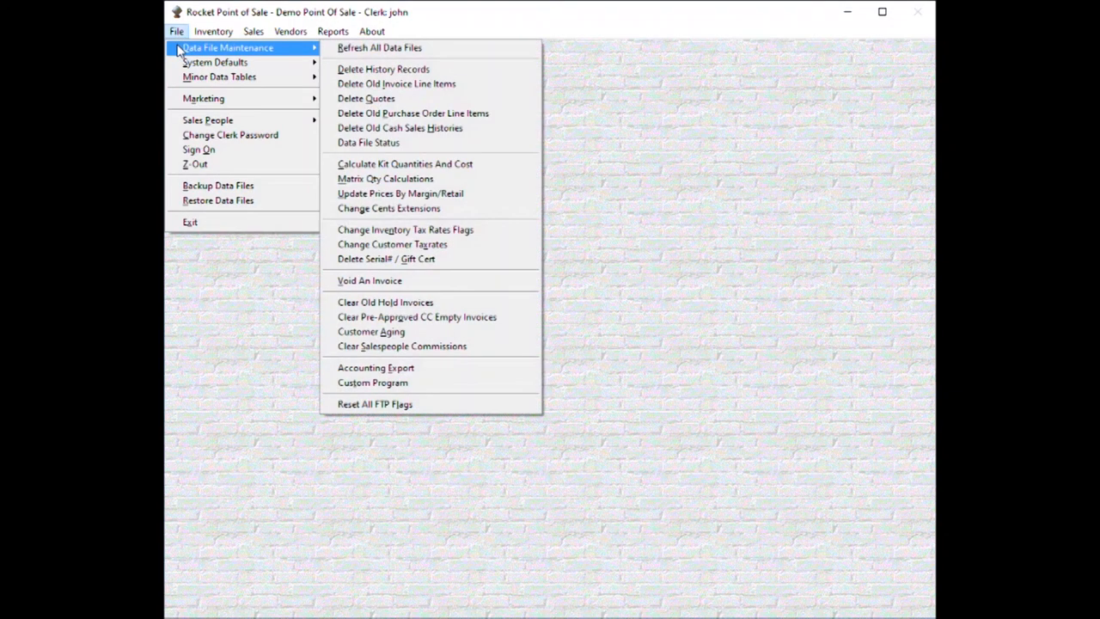
- Cancel the empty cash-customer Pro Invoice and return to the blank main window
left_click(251, 31)
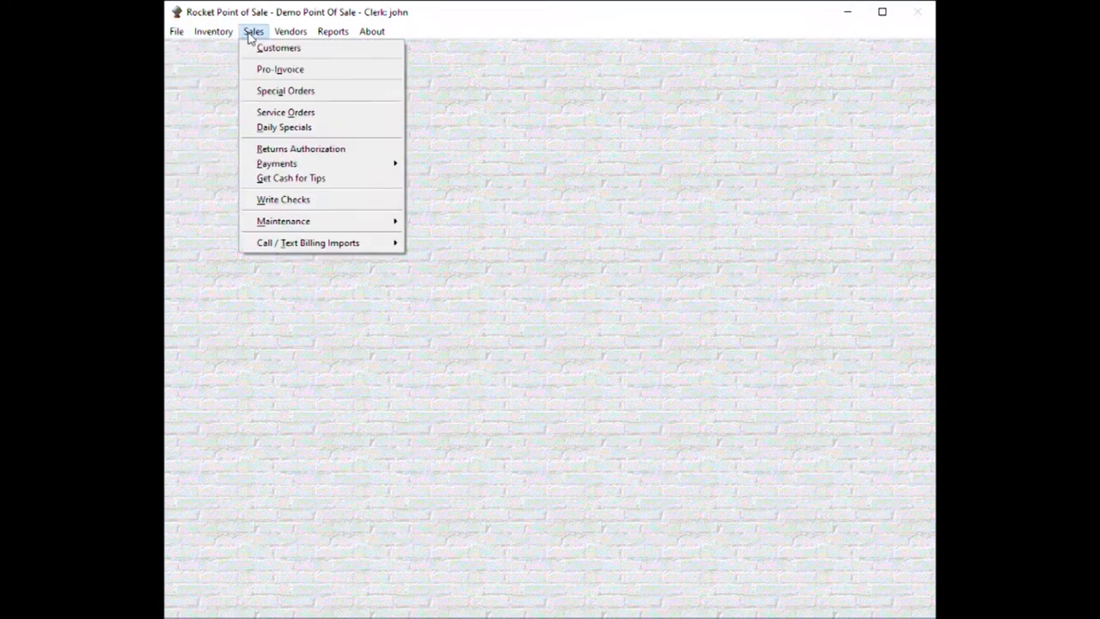
left_click(279, 48)
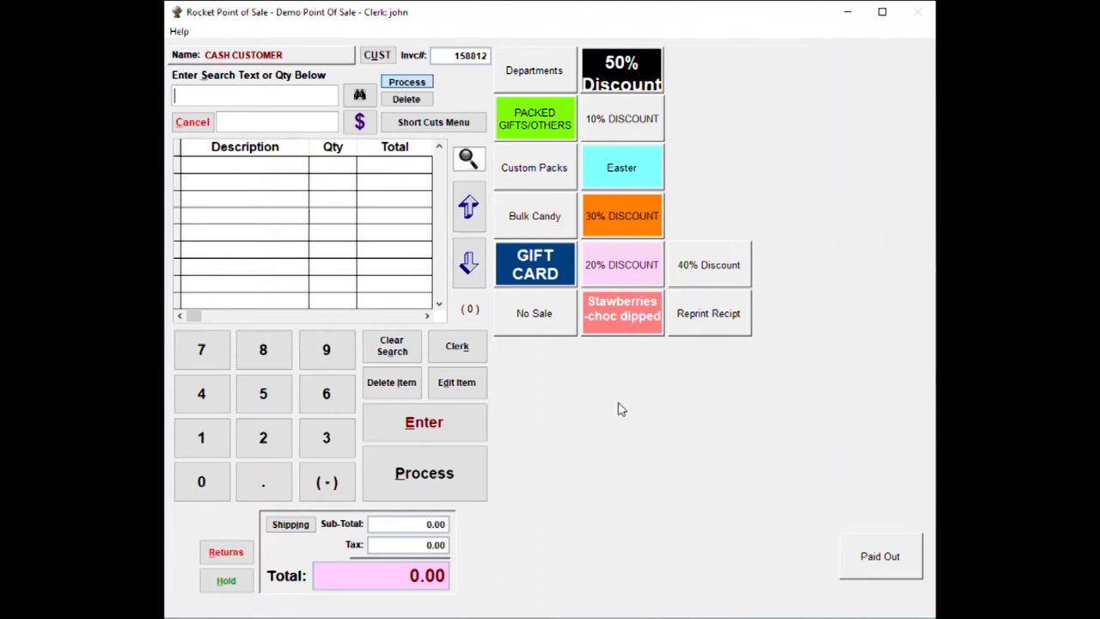
mouse_move(875, 333)
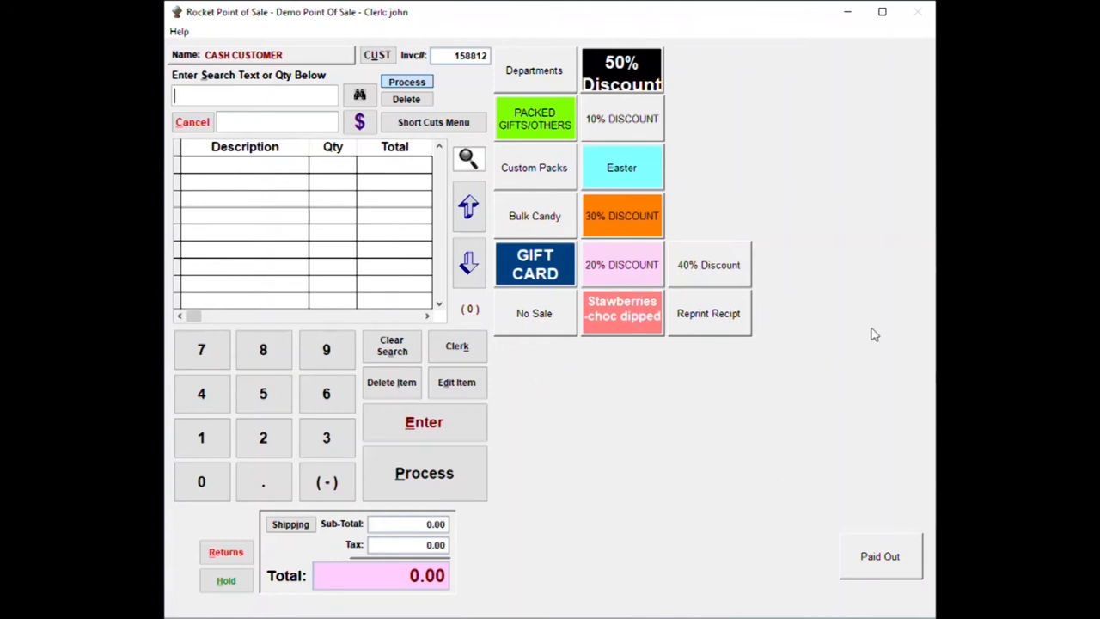
mouse_move(574, 498)
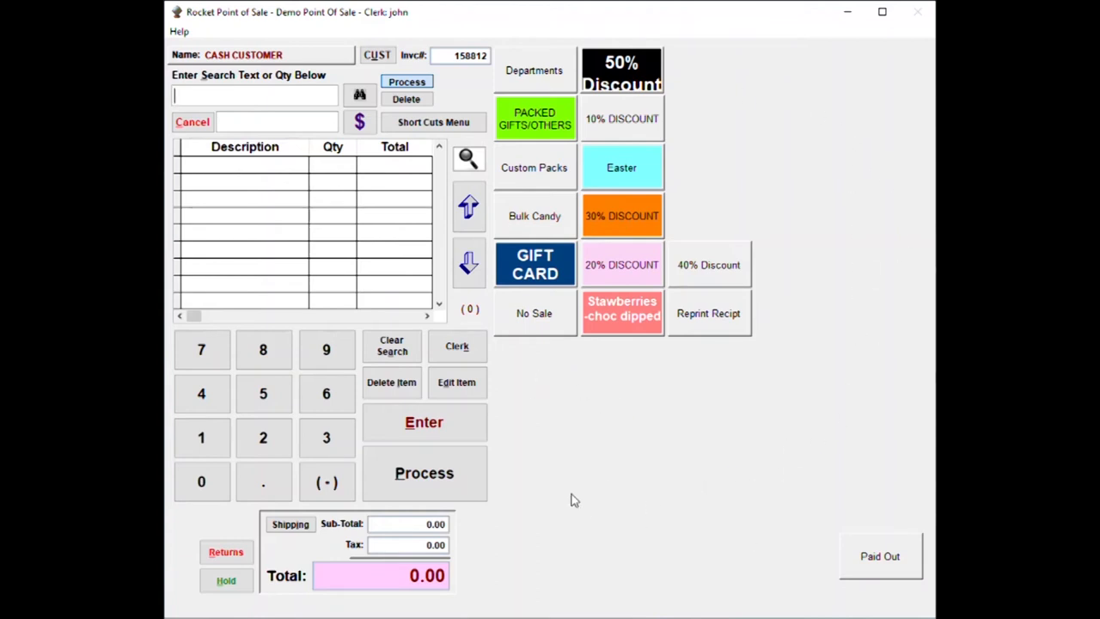
mouse_move(801, 436)
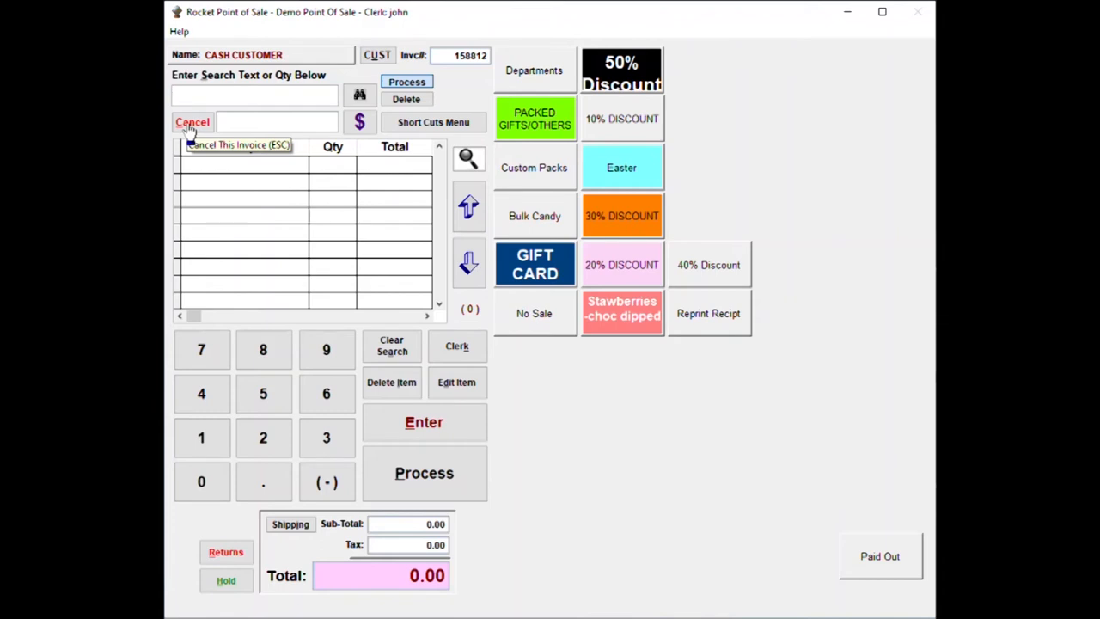
left_click(193, 121)
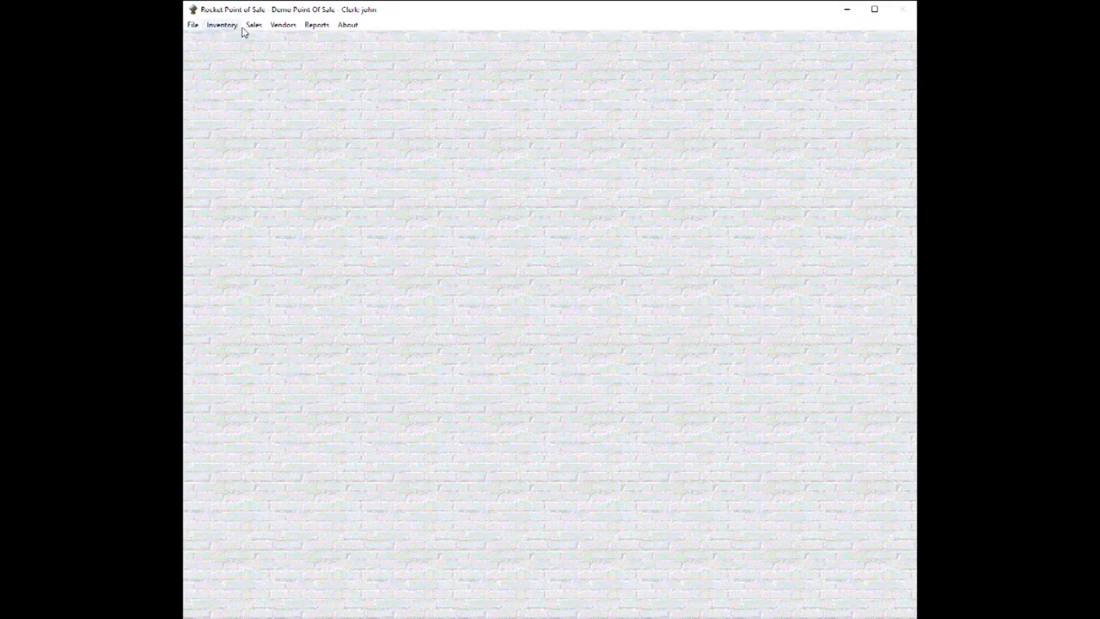
left_click(254, 24)
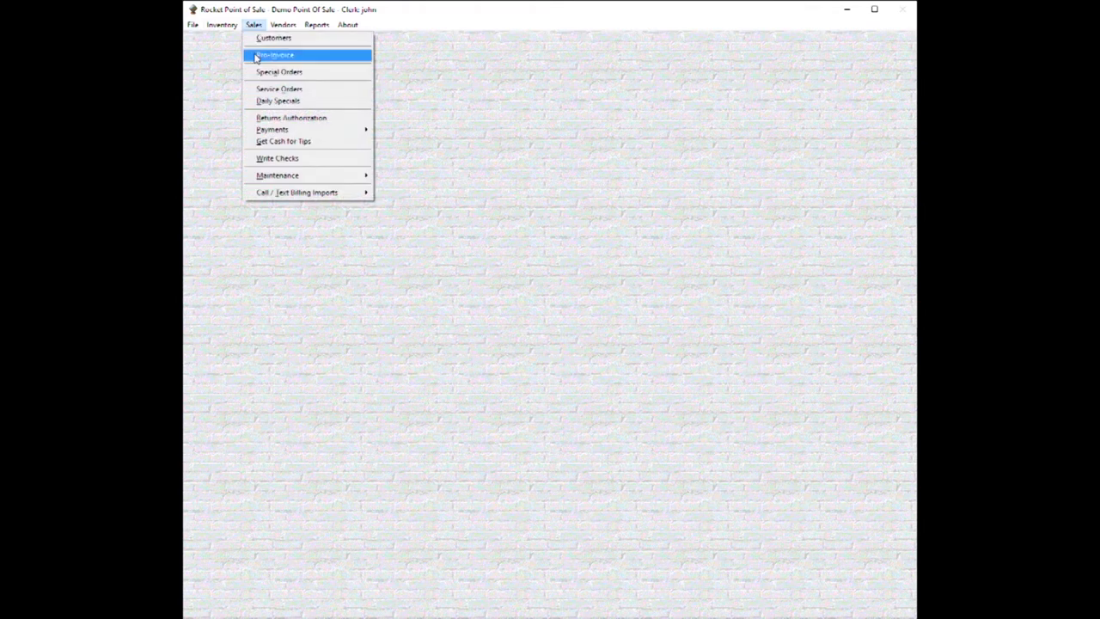
left_click(274, 55)
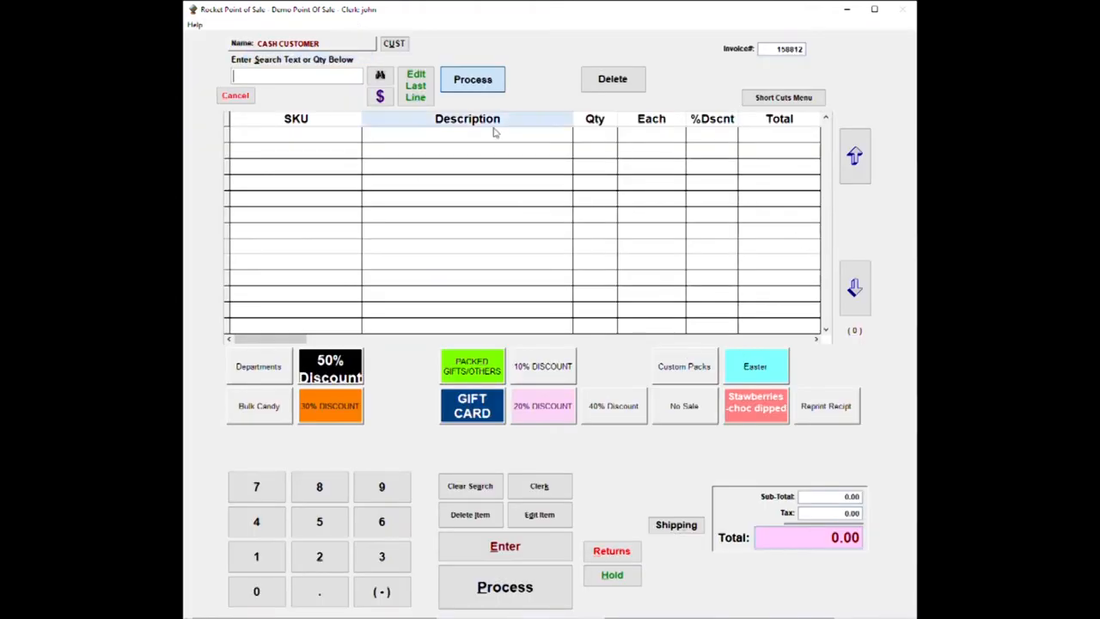
mouse_move(629, 482)
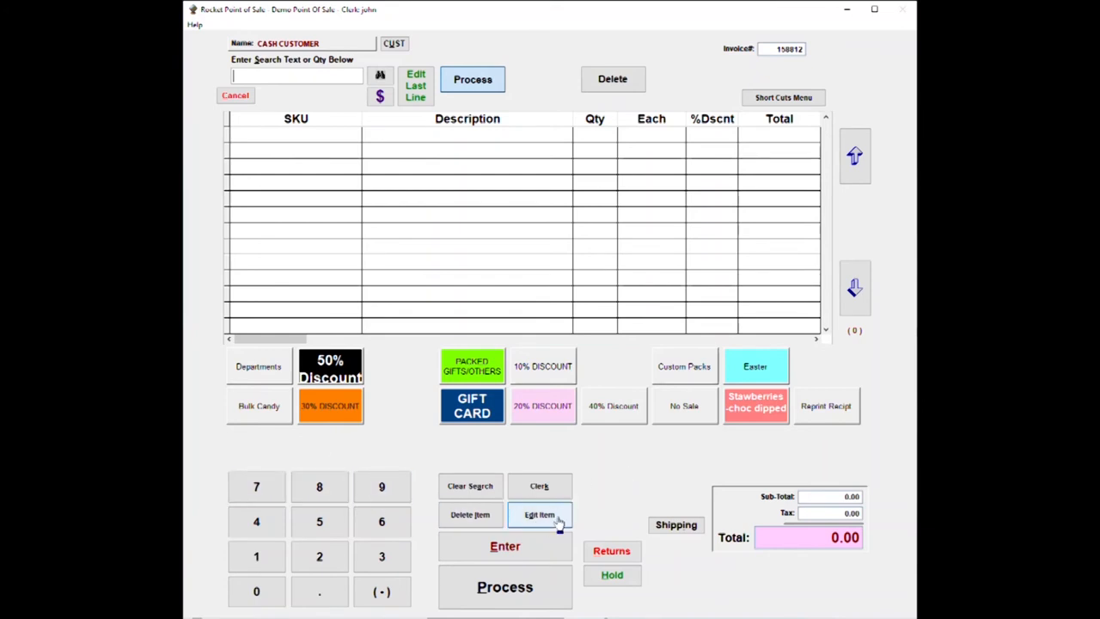
mouse_move(571, 451)
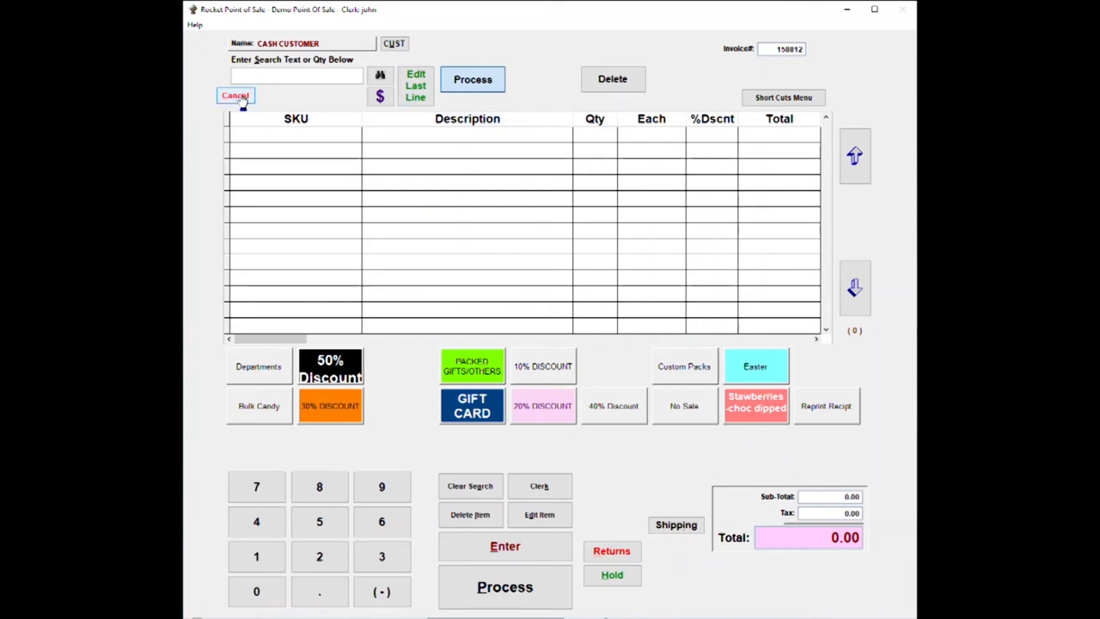
left_click(234, 95)
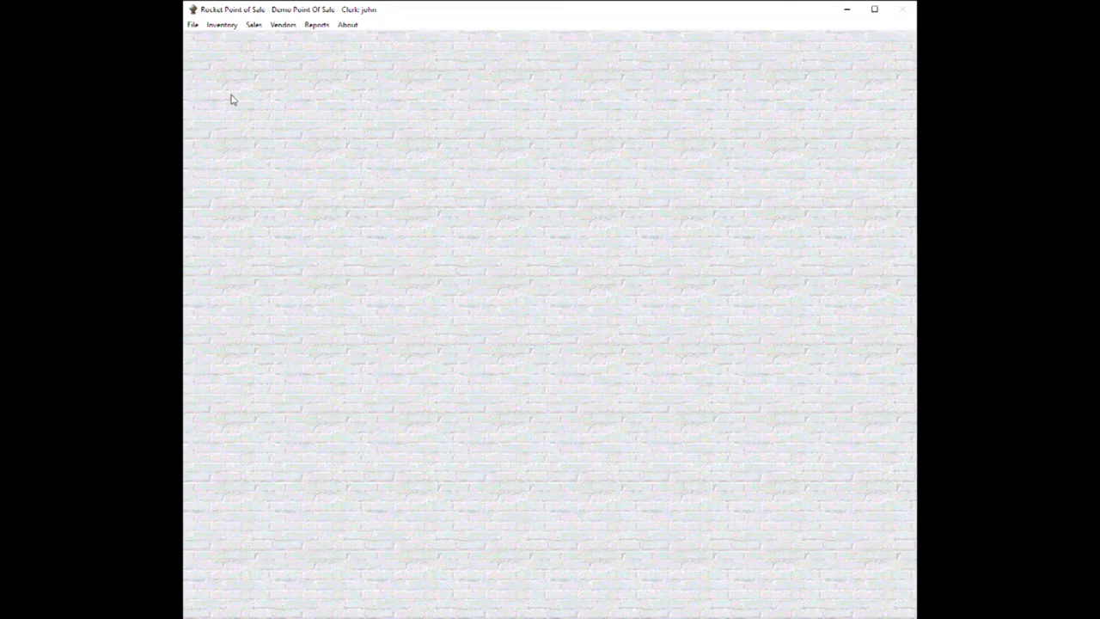
- Reopen Sales > Pro Invoice in the next screen size with an empty cash-customer invoice
left_click(190, 24)
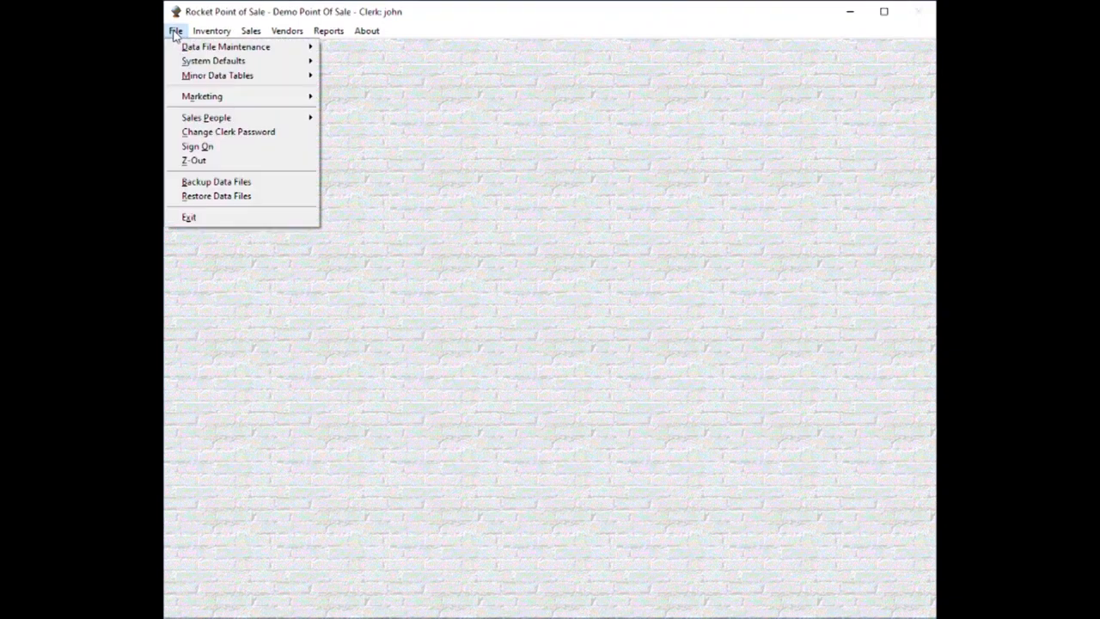
left_click(251, 31)
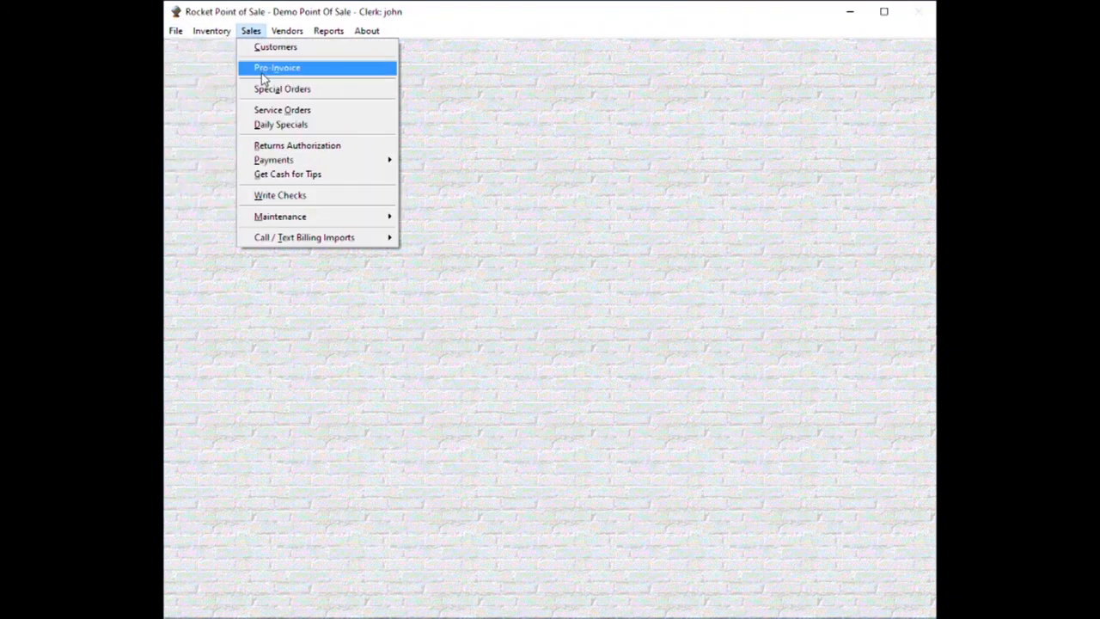
left_click(277, 67)
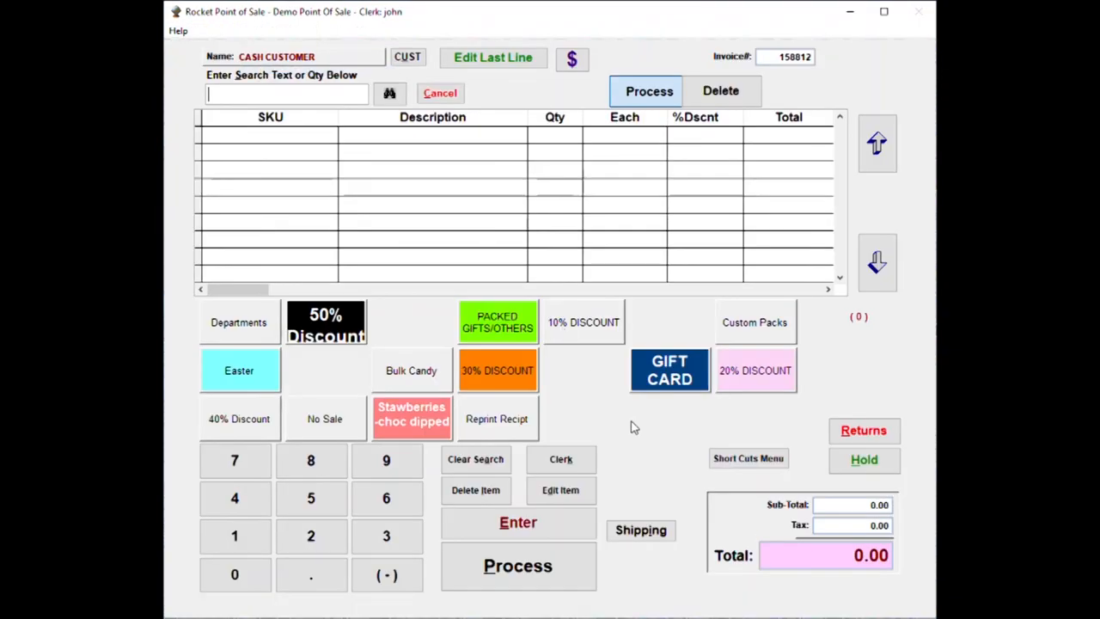
mouse_move(592, 415)
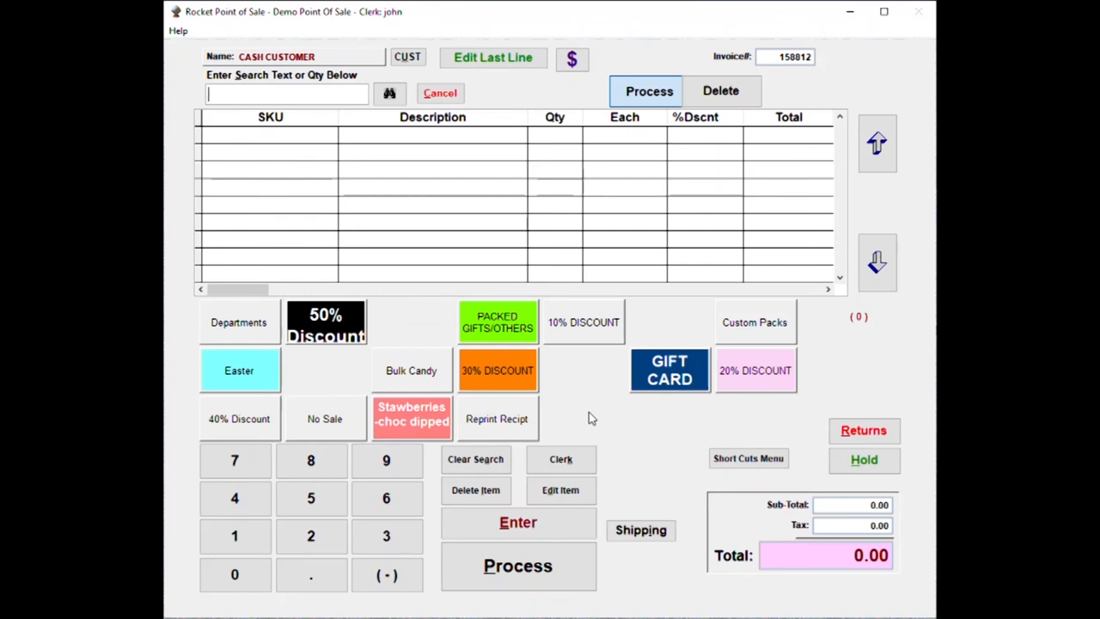
mouse_move(245, 340)
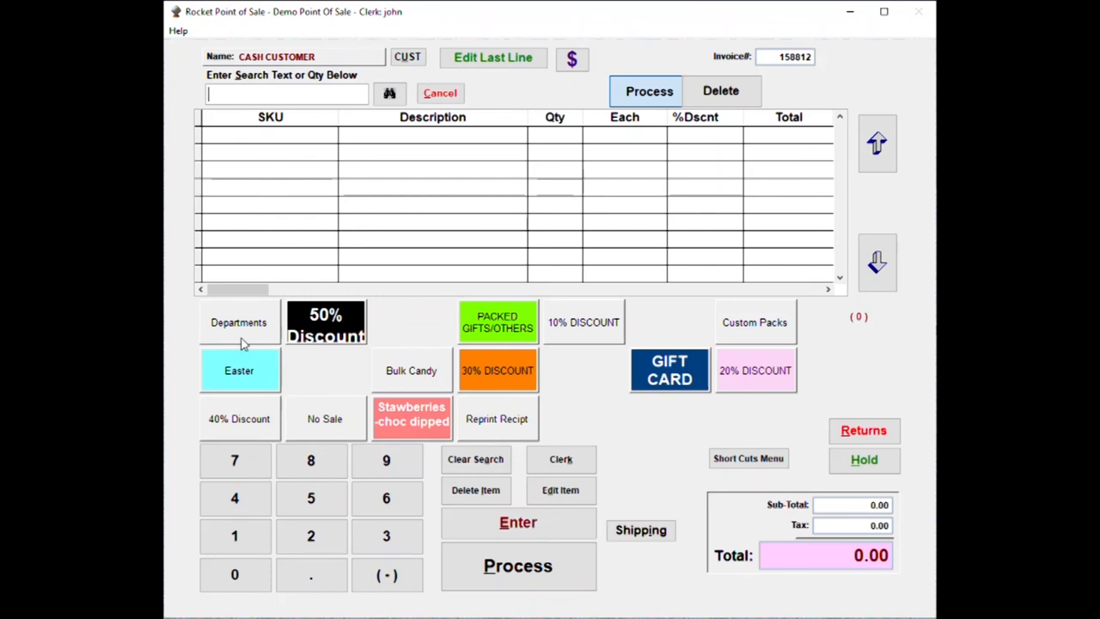
mouse_move(645, 404)
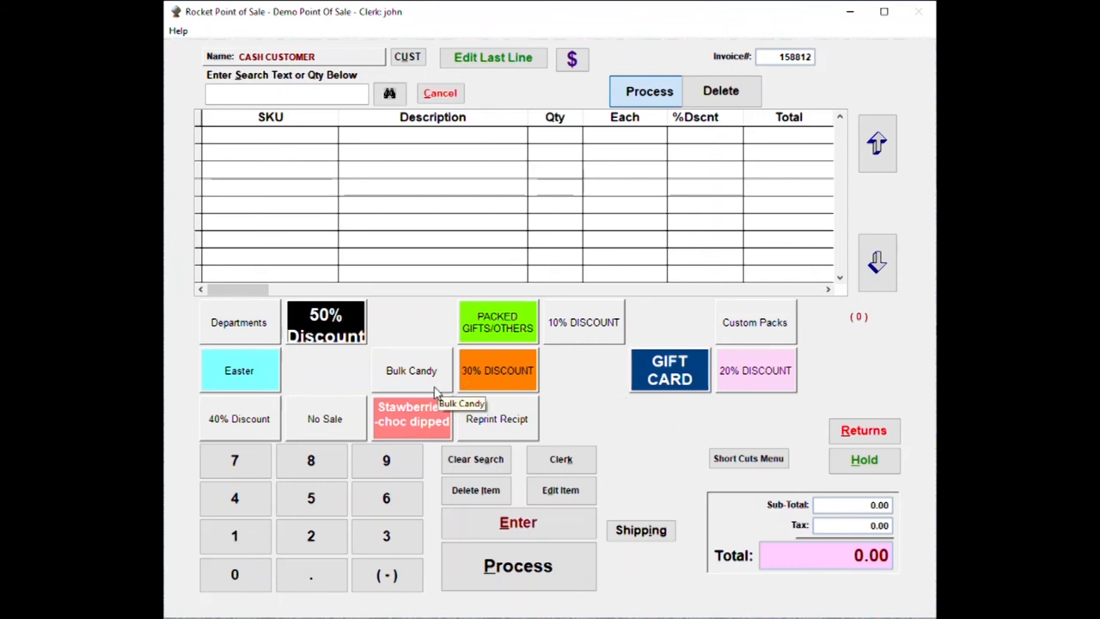
mouse_move(728, 576)
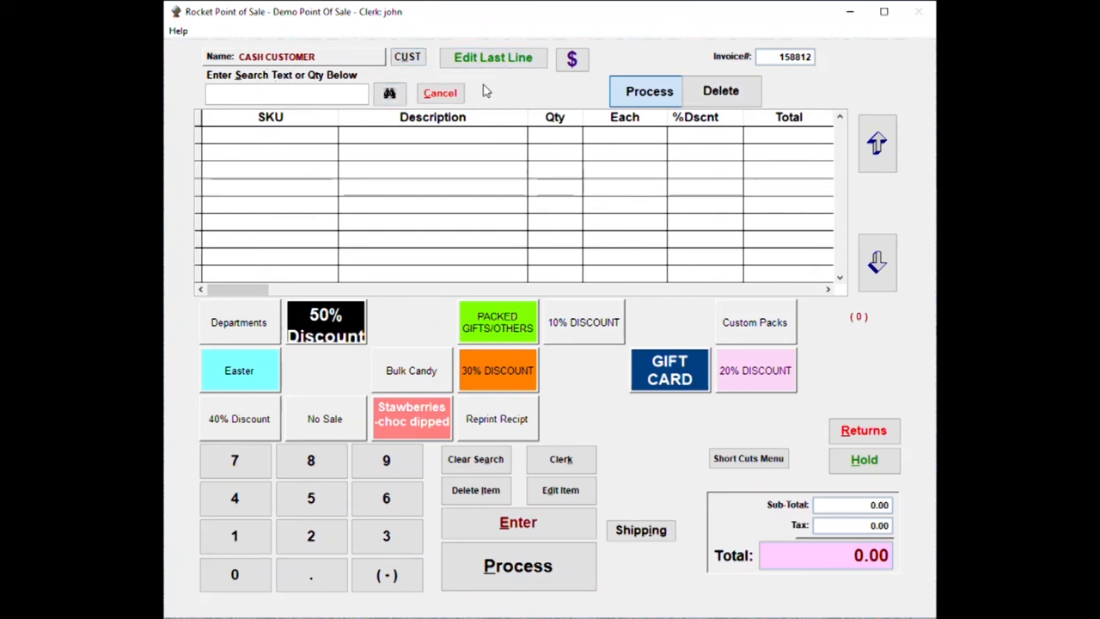
left_click(286, 93)
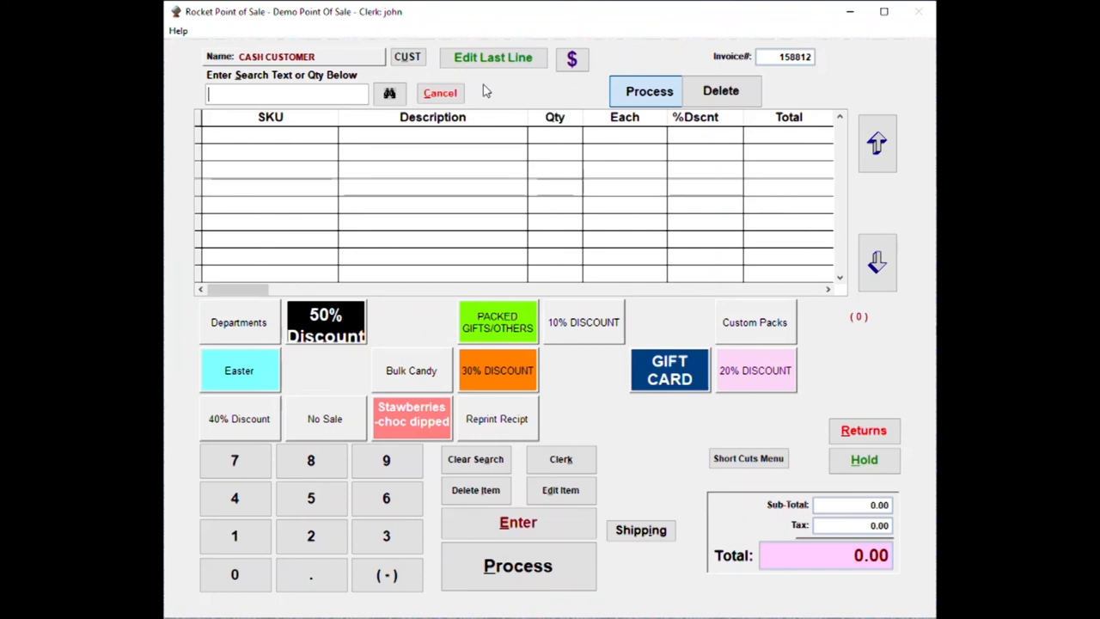